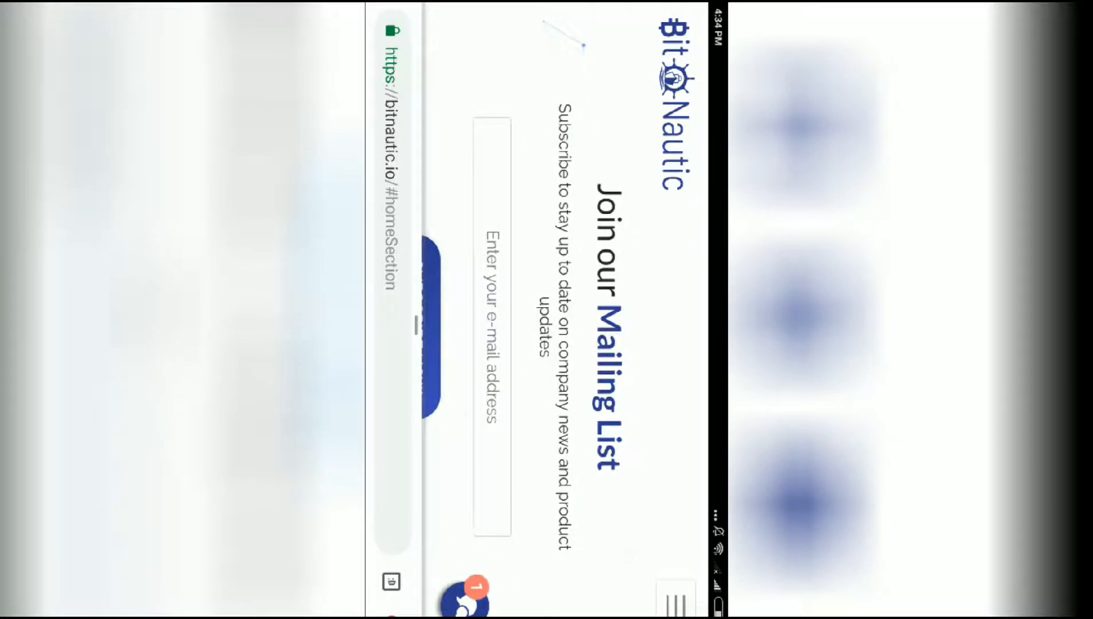
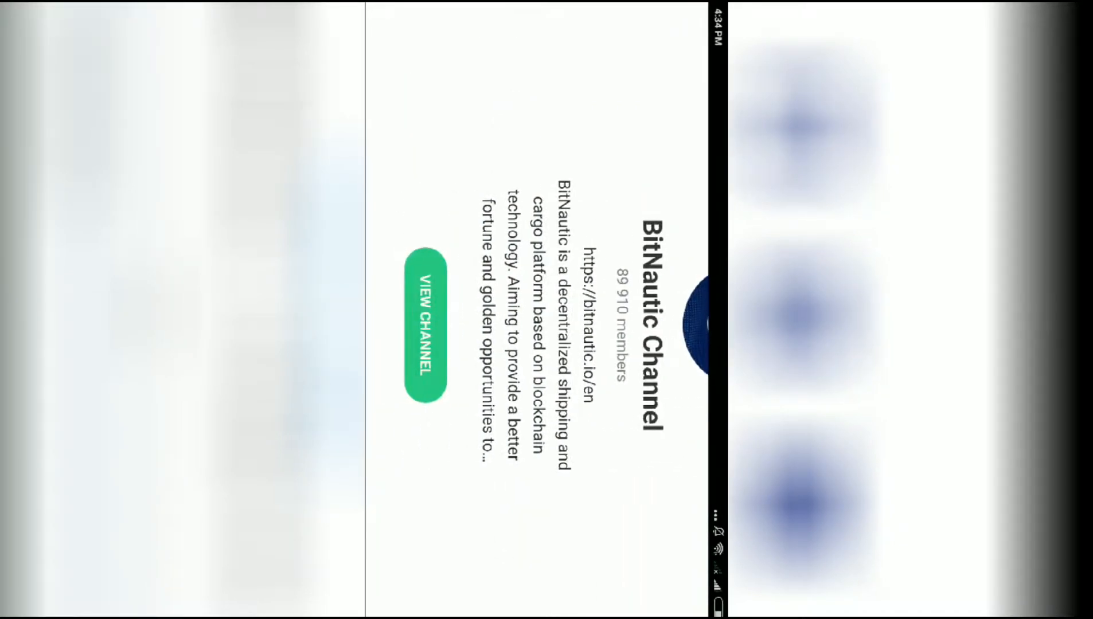
View the BitNautic Telegram channel, then return to bitnautic.io's social links.
click(424, 327)
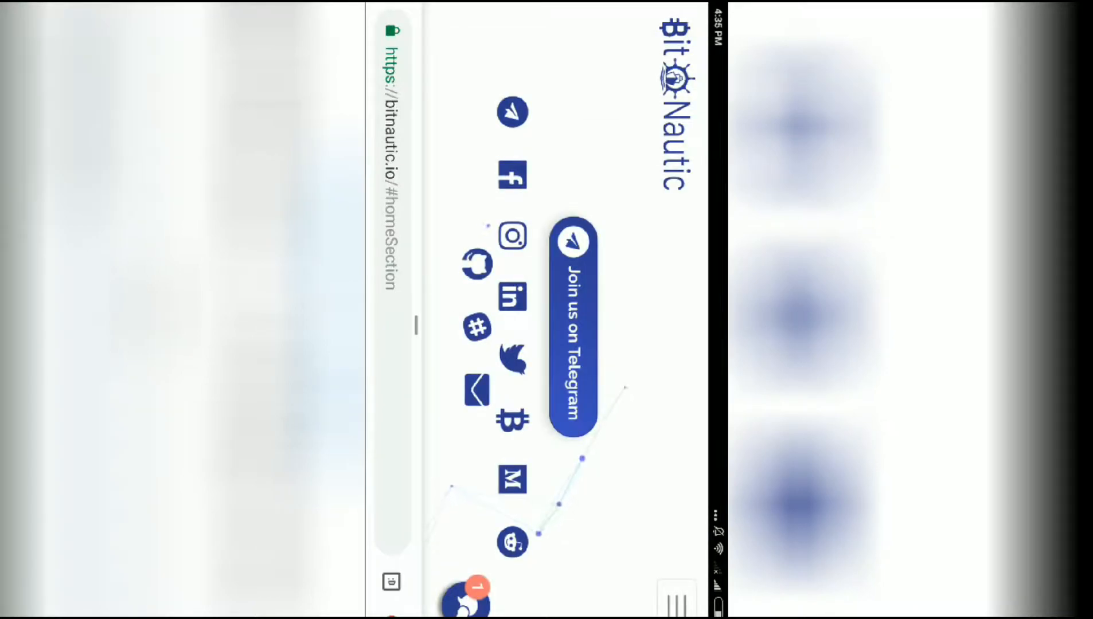
Open BitNautic's Twitter profile from the site's Twitter bird icon.
click(509, 301)
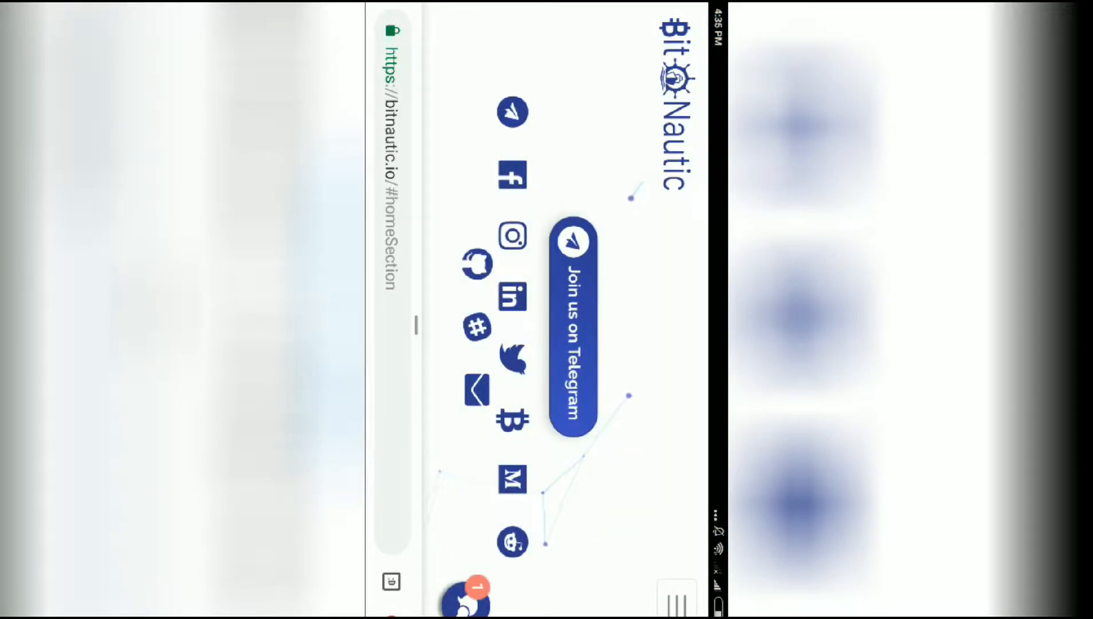
click(511, 356)
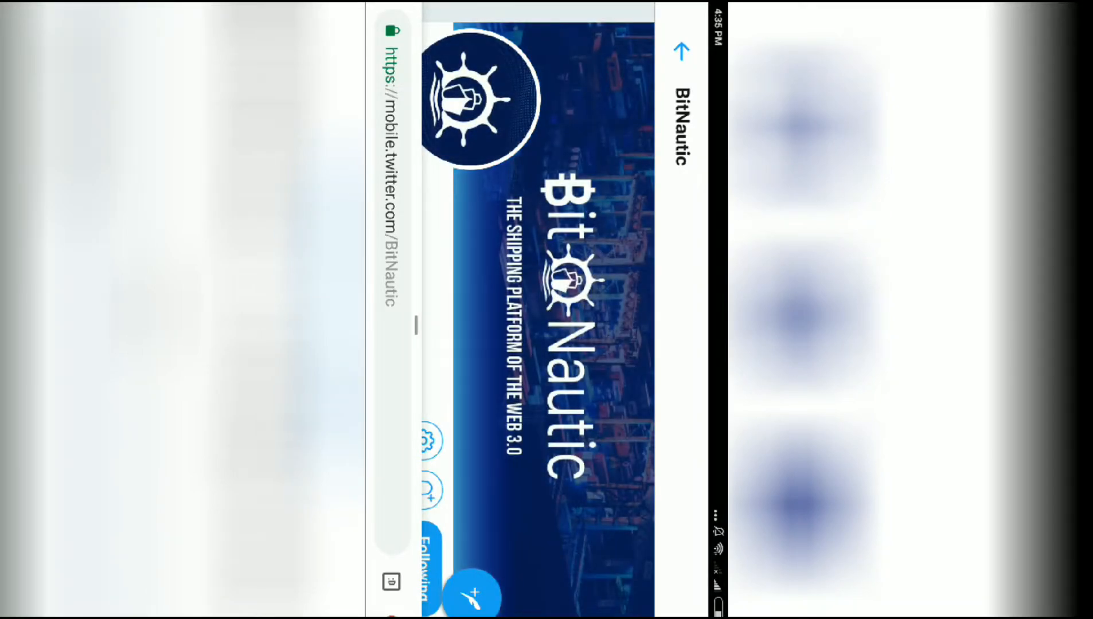
Browse down the BitNautic Twitter profile, then move on to the r/BitNautic Reddit feed.
scroll(down, 3)
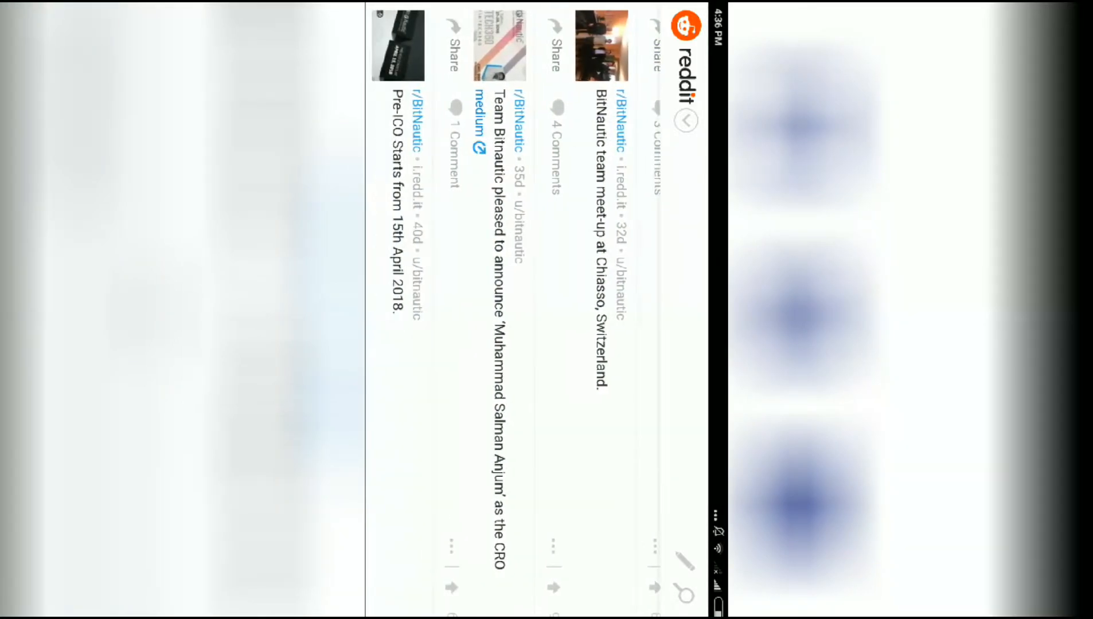
Scroll the r/BitNautic feed, then open BitNautic's GitHub profile from the site's GitHub icon.
scroll(down, 3)
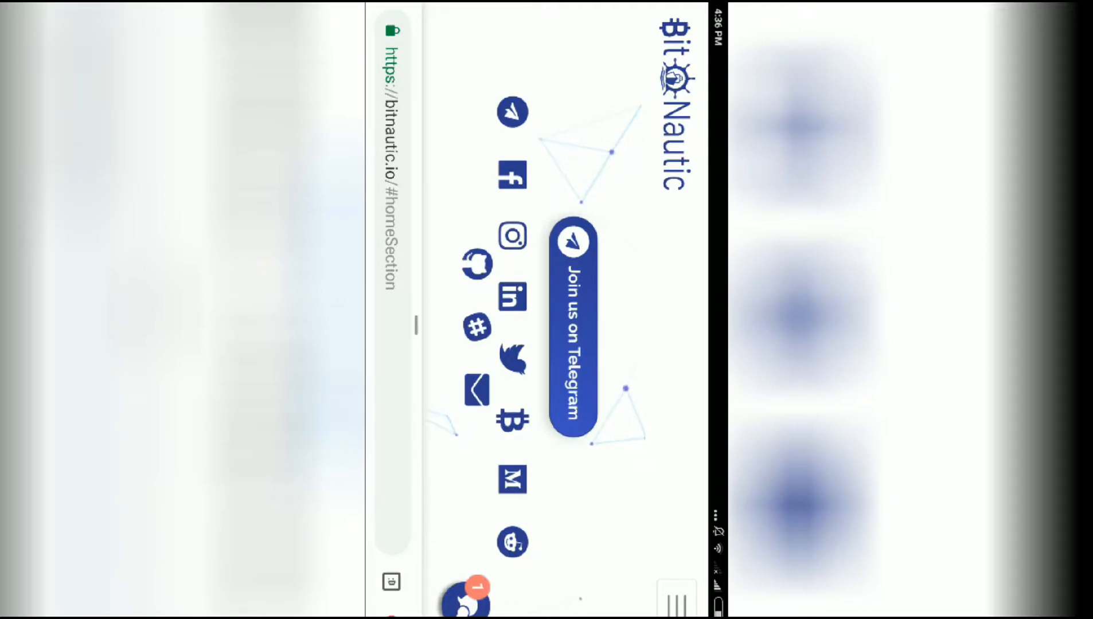
click(477, 266)
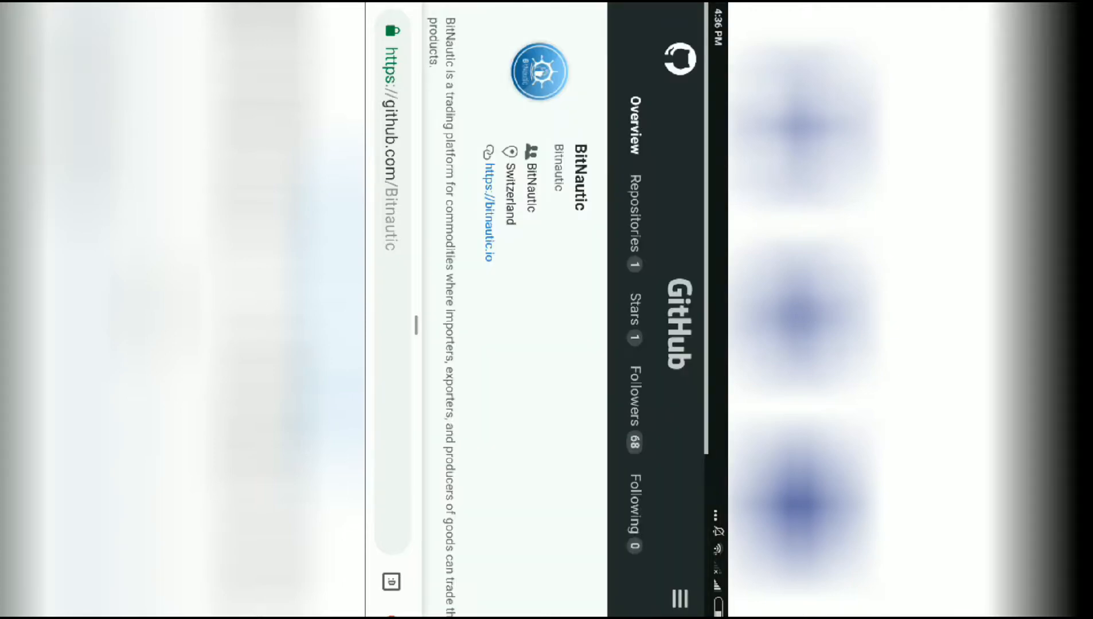